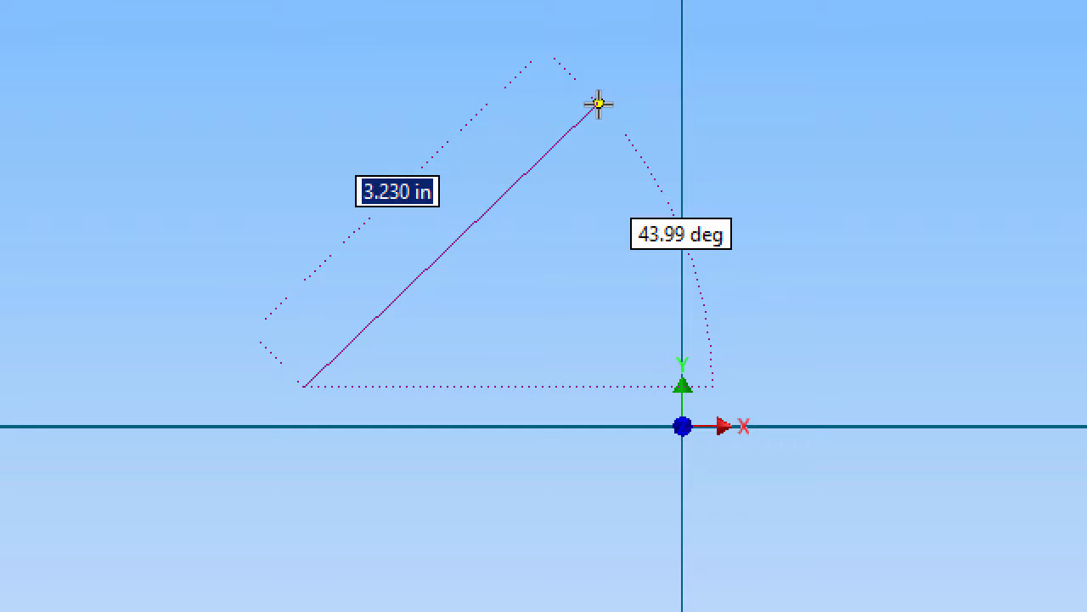
Draw a line 2 in long at a 45° angle.
{"action": "type", "text": "2"}
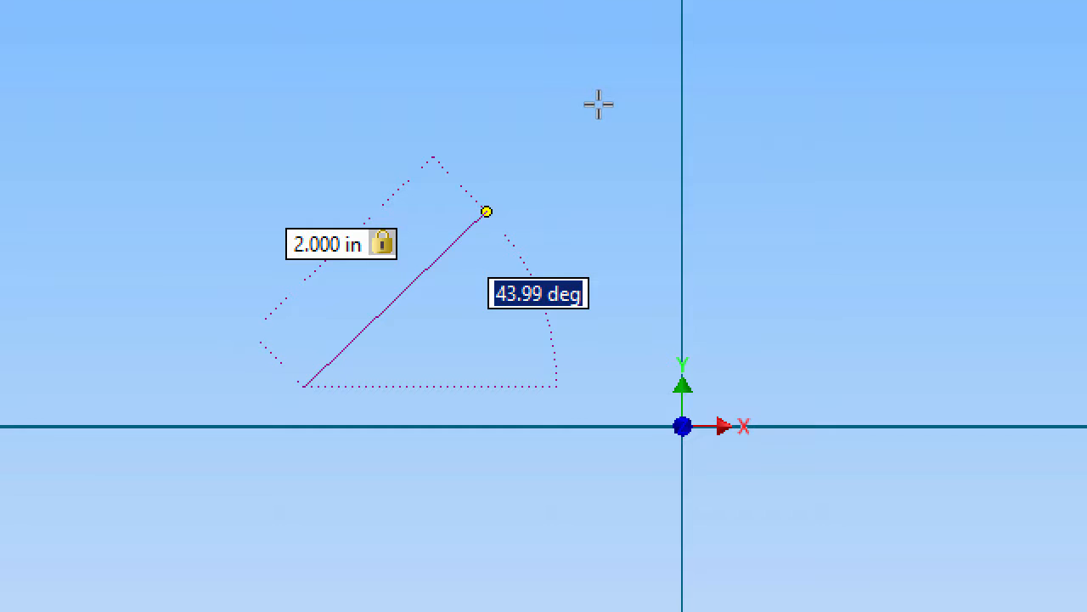
{"action": "type", "text": "45"}
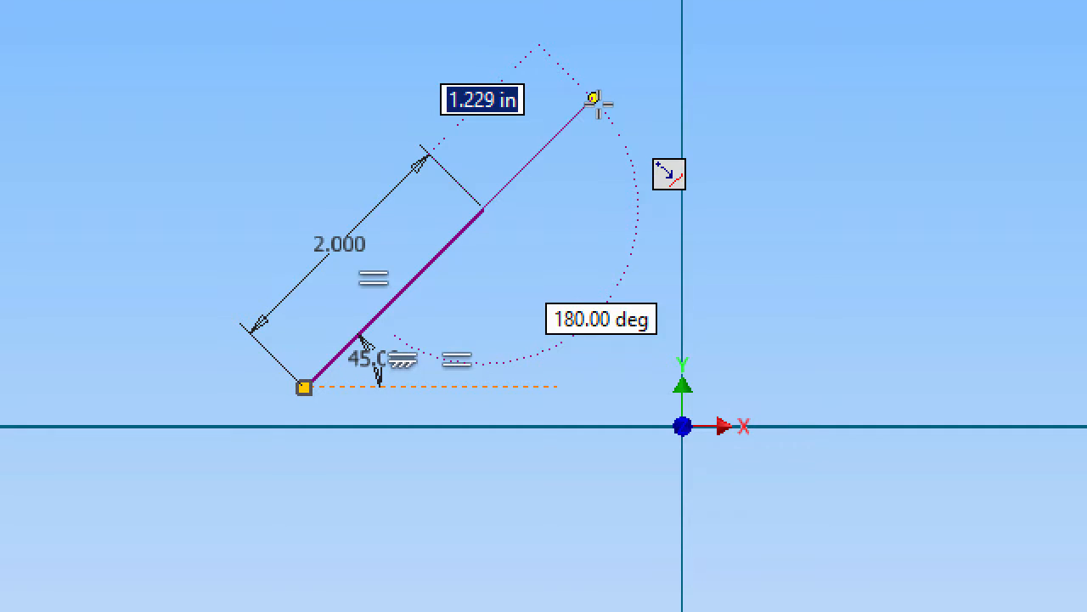
Draw four connected free lines from the angled line's end, including a vertical, bottom and slanted line.
{"action": "left_click_drag", "start_coordinate": [594, 97], "coordinate": [501, 208]}
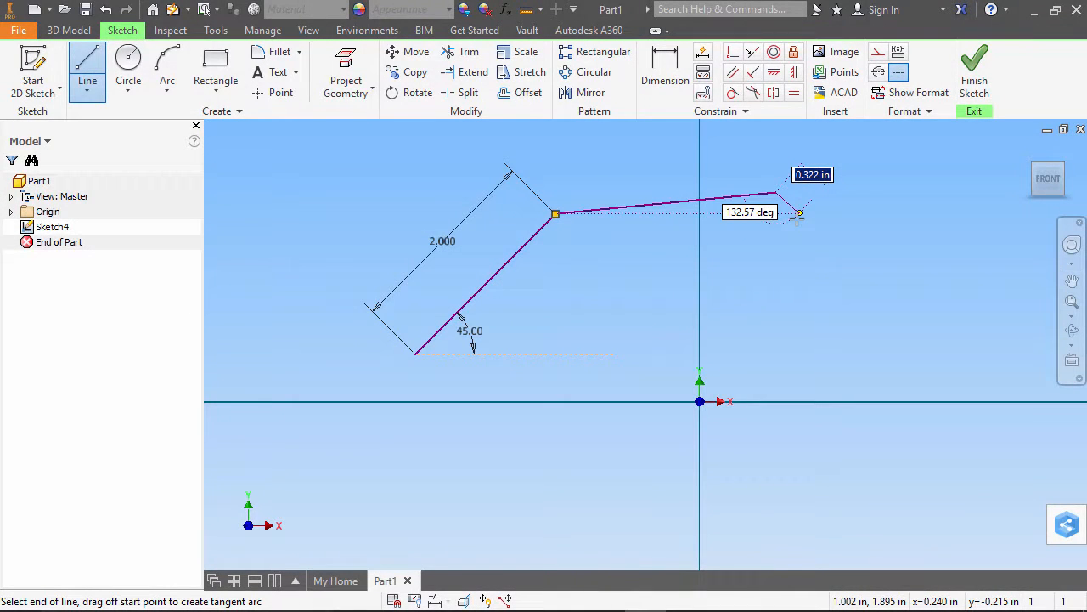
{"action": "left_click_drag", "start_coordinate": [798, 212], "coordinate": [847, 223]}
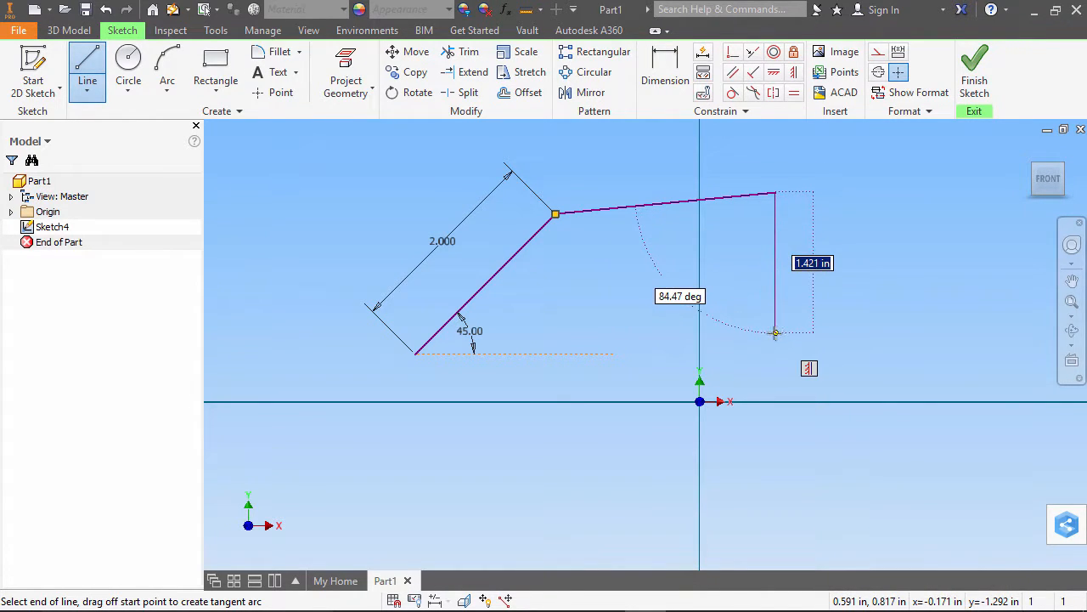
{"action": "left_click_drag", "start_coordinate": [775, 332], "coordinate": [775, 346]}
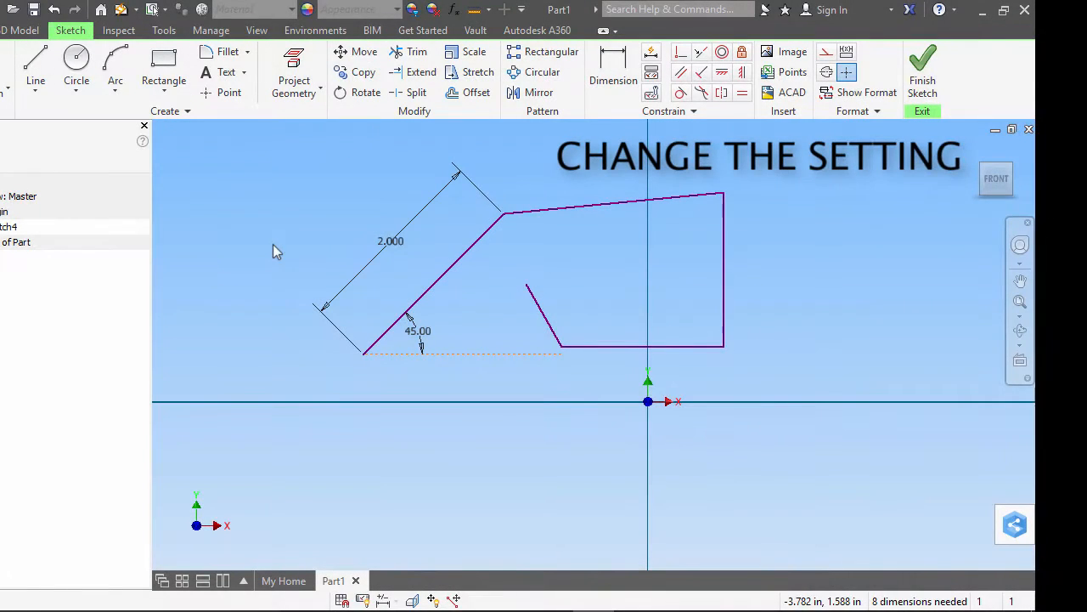
{"action": "mouse_move", "coordinate": [243, 194]}
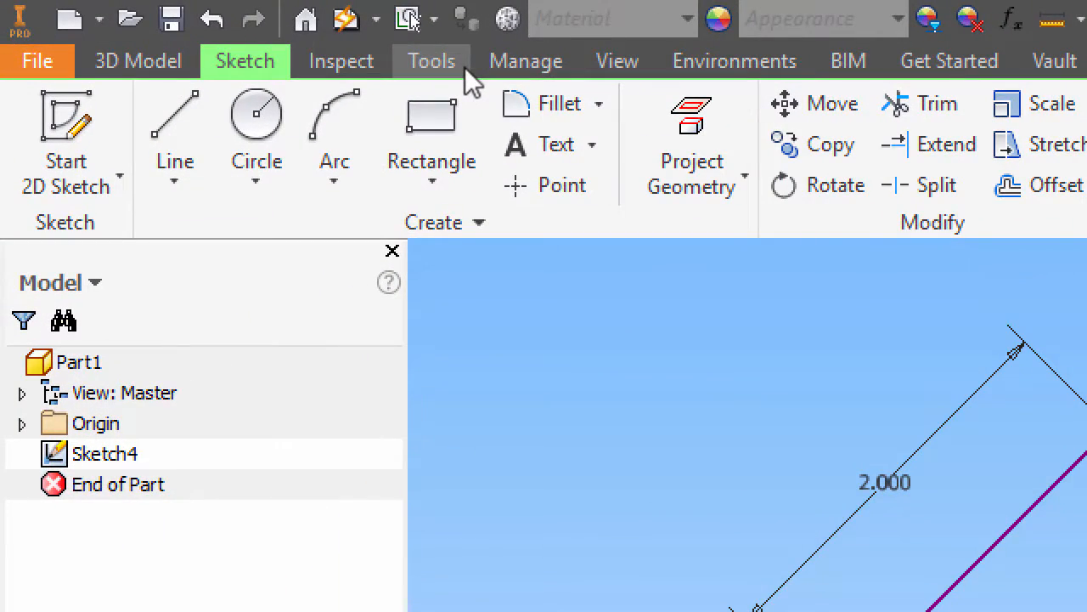
Open Application Options from the Tools ribbon tab.
{"action": "left_click", "coordinate": [431, 60]}
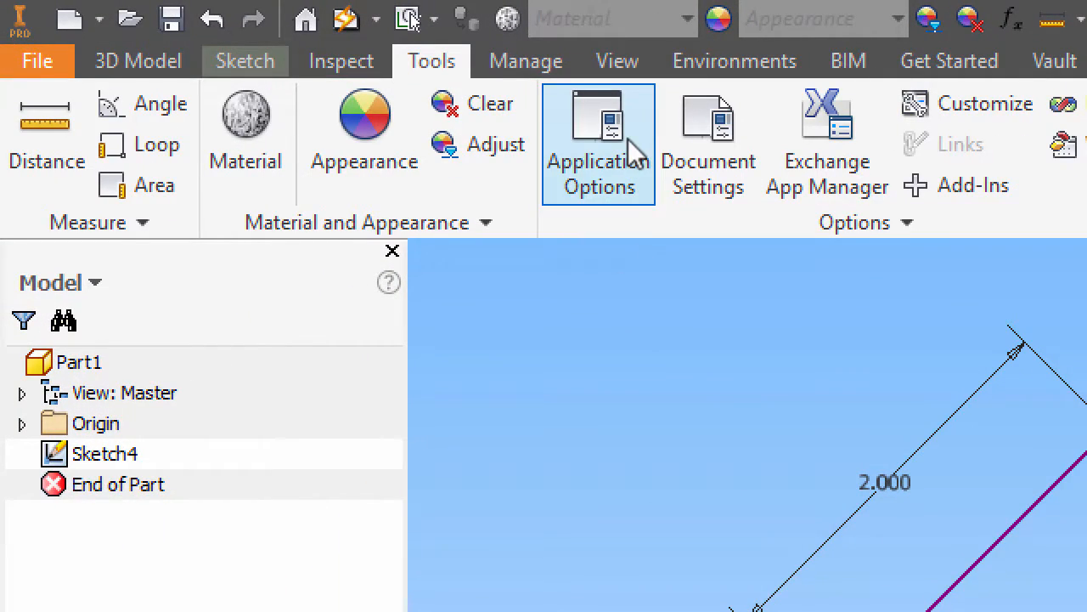
{"action": "left_click", "coordinate": [598, 161]}
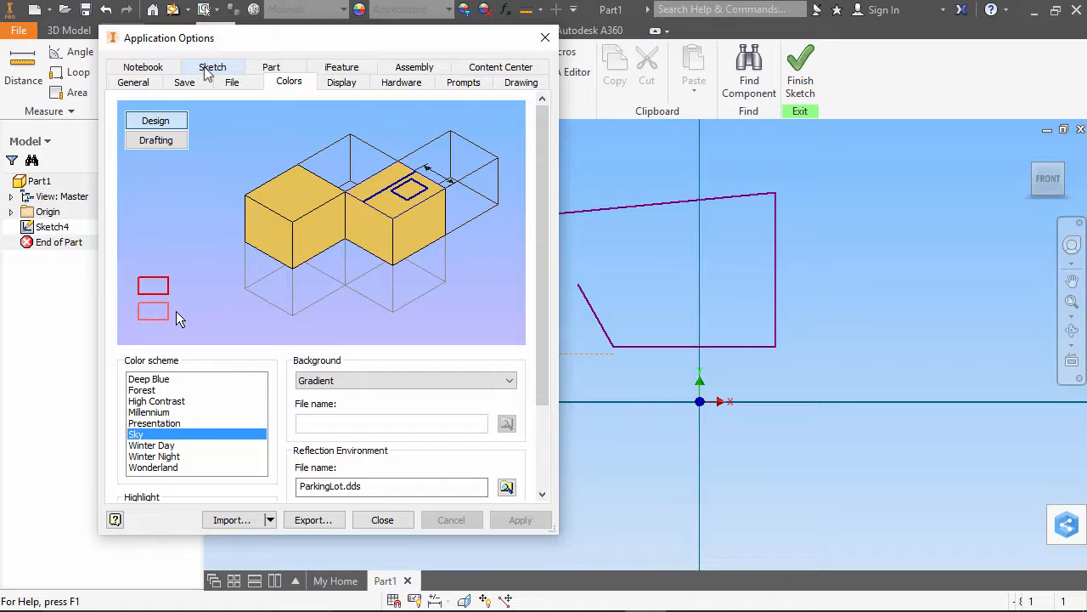
Uncheck Enable Heads-Up Display (HUD) on the Sketch tab of Application Options.
{"action": "left_click", "coordinate": [212, 67]}
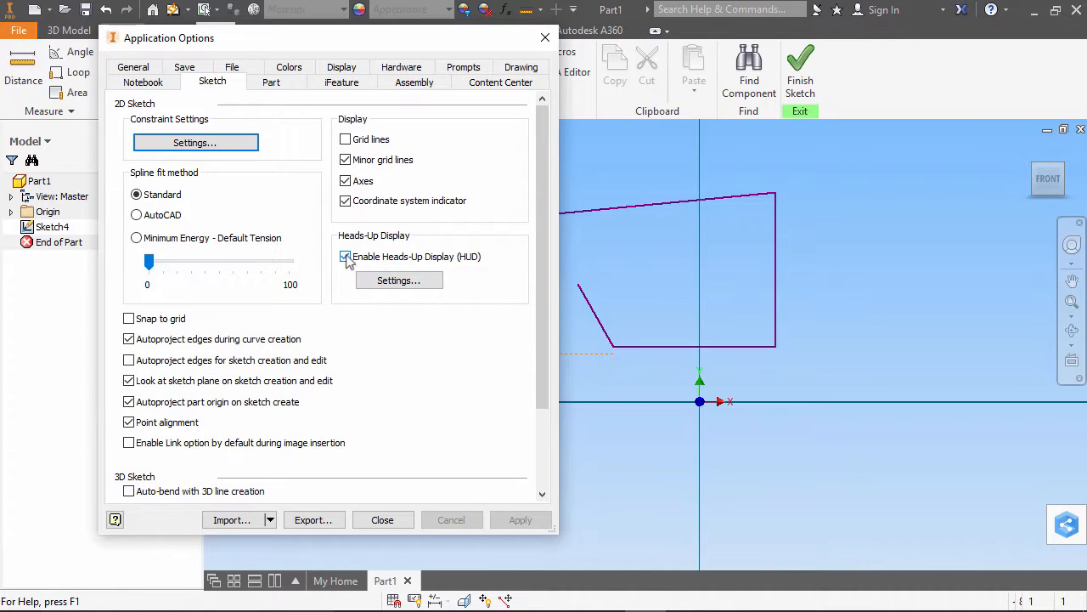
{"action": "left_click", "coordinate": [344, 256]}
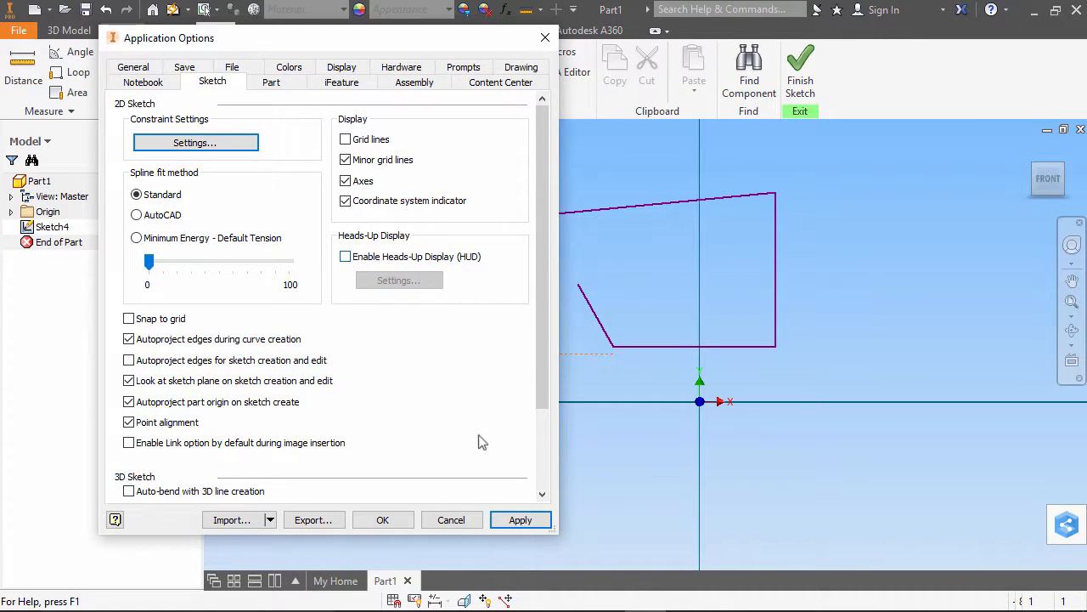